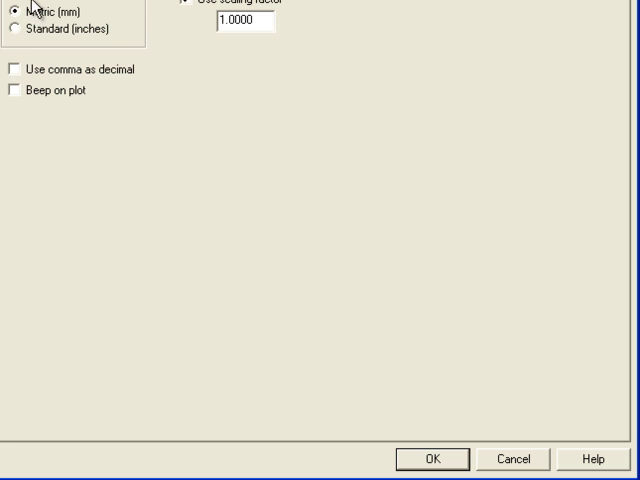
mouse_move(73, 29)
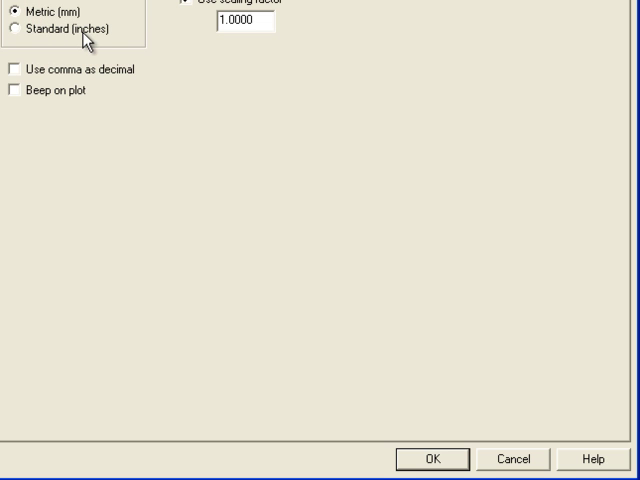
Switch the measurement units from Metric to Standard (inches).
left_click(11, 38)
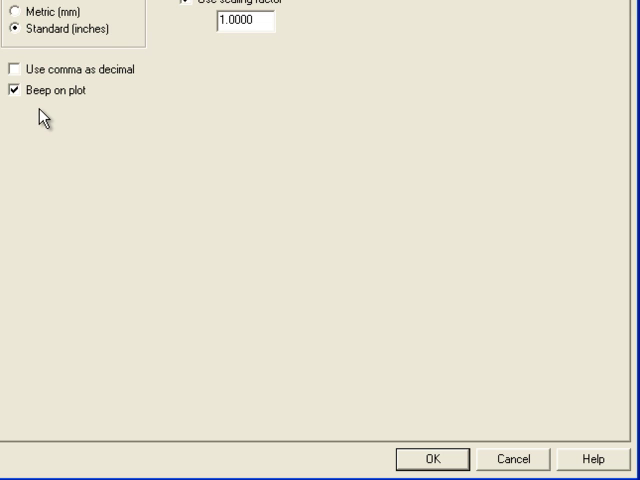
mouse_move(48, 95)
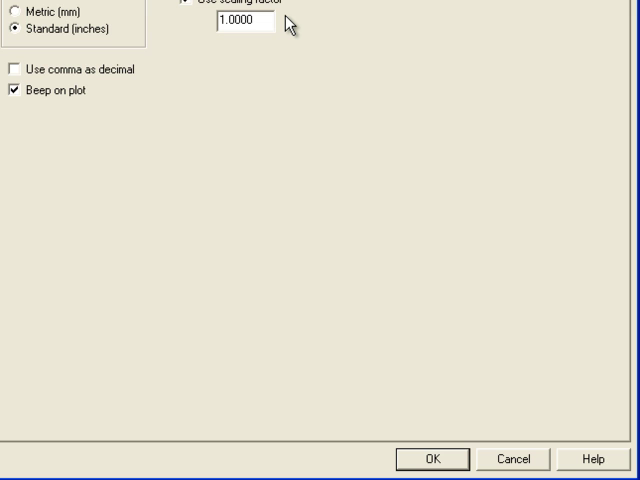
left_click(220, 22)
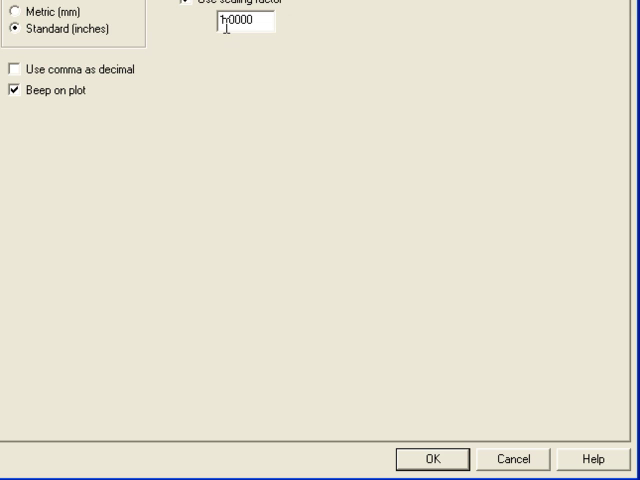